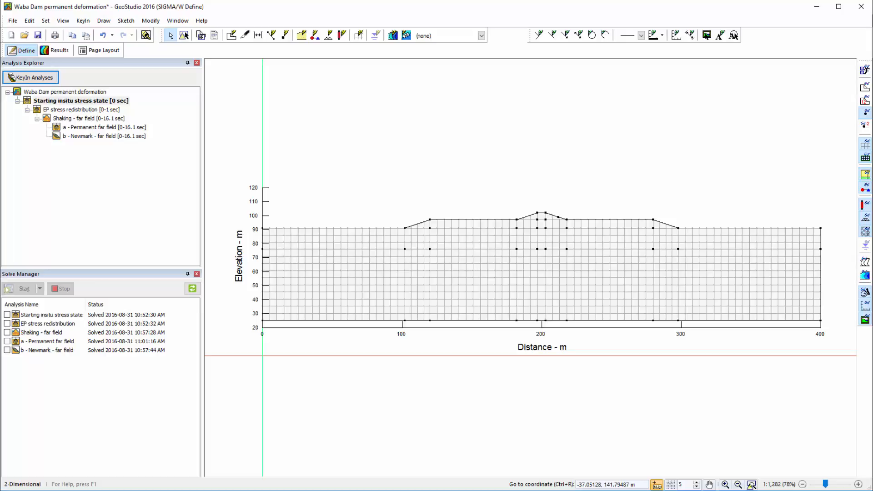
pyautogui.moveTo(36, 117)
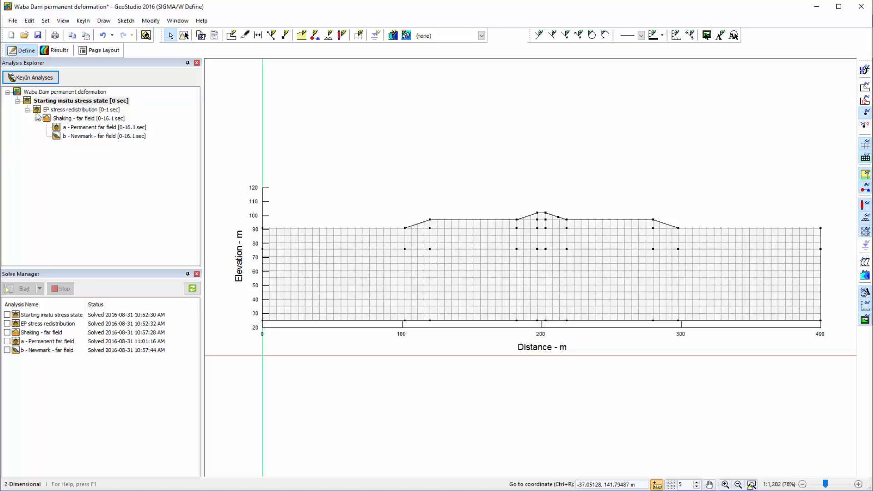
# Enter Draw Materials with Apply to multiple analyses ticked and all five analyses checked
pyautogui.click(104, 21)
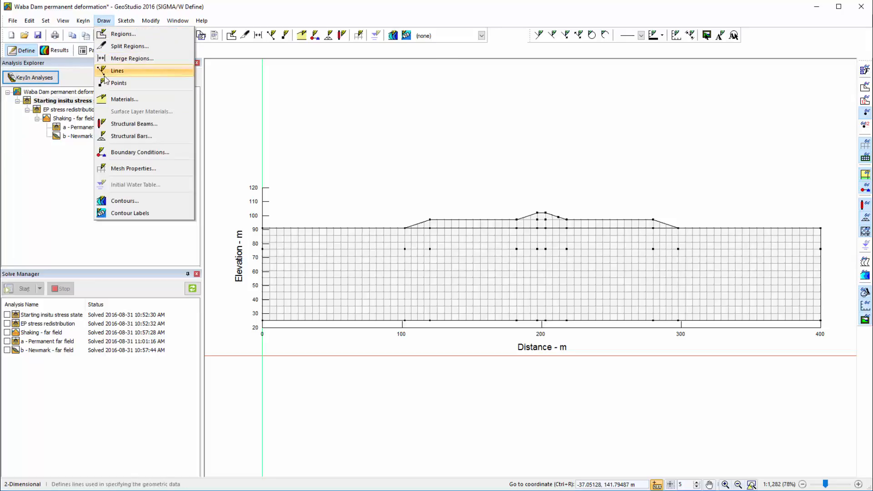
pyautogui.click(124, 99)
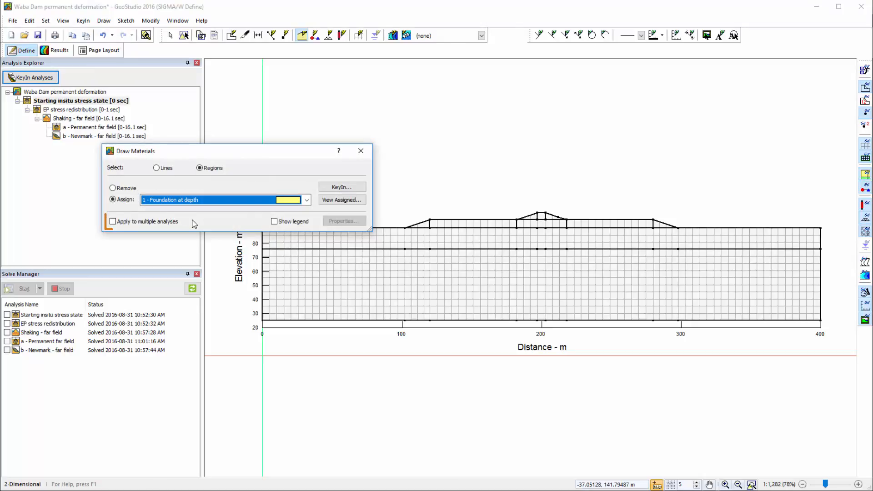
pyautogui.click(113, 221)
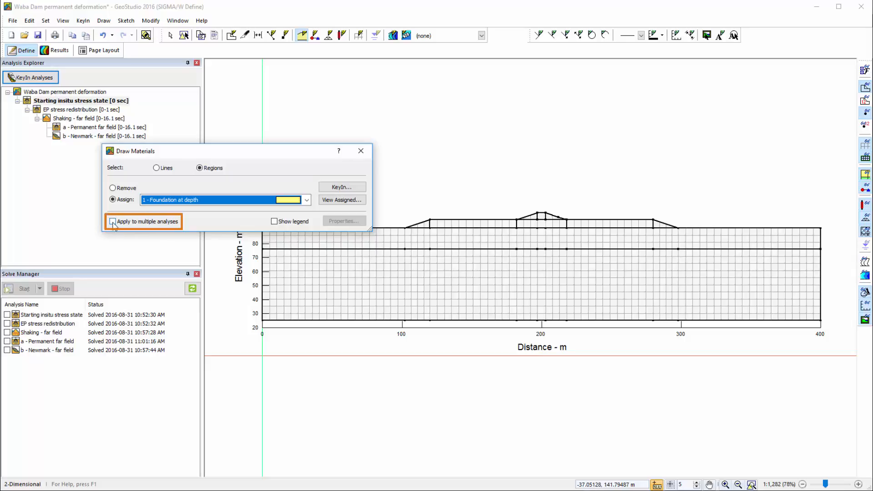
pyautogui.click(113, 221)
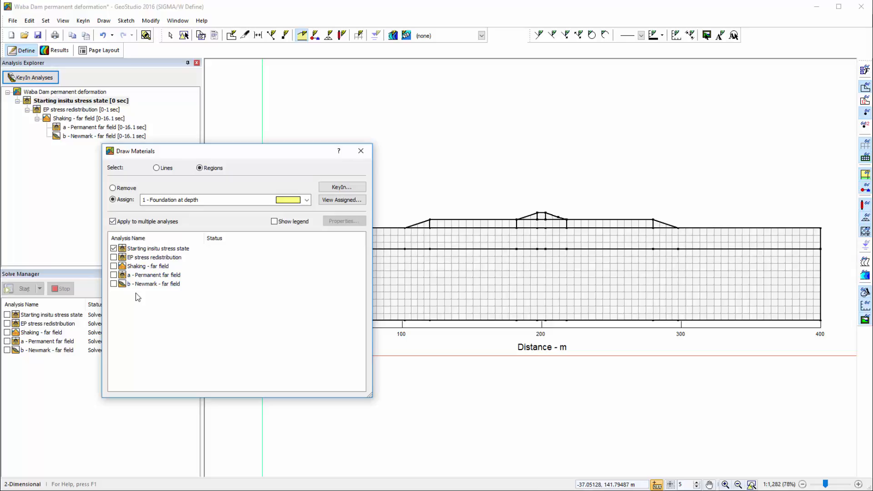
pyautogui.rightClick(154, 284)
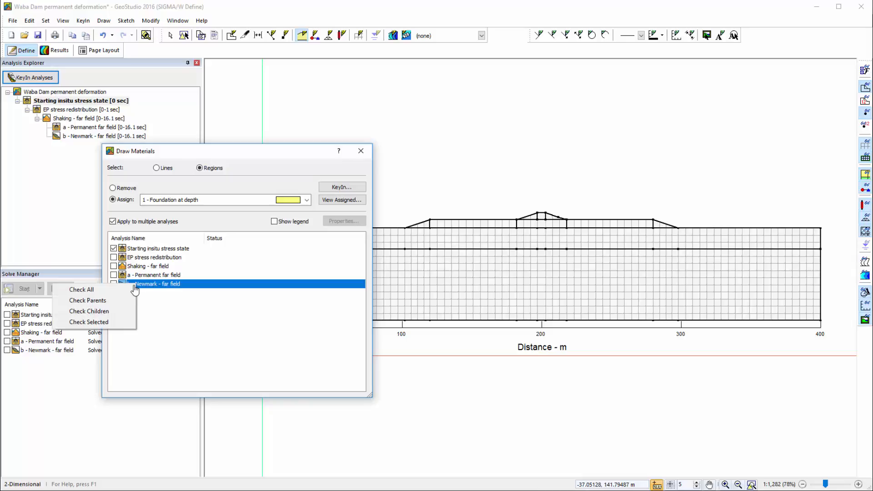
pyautogui.click(82, 290)
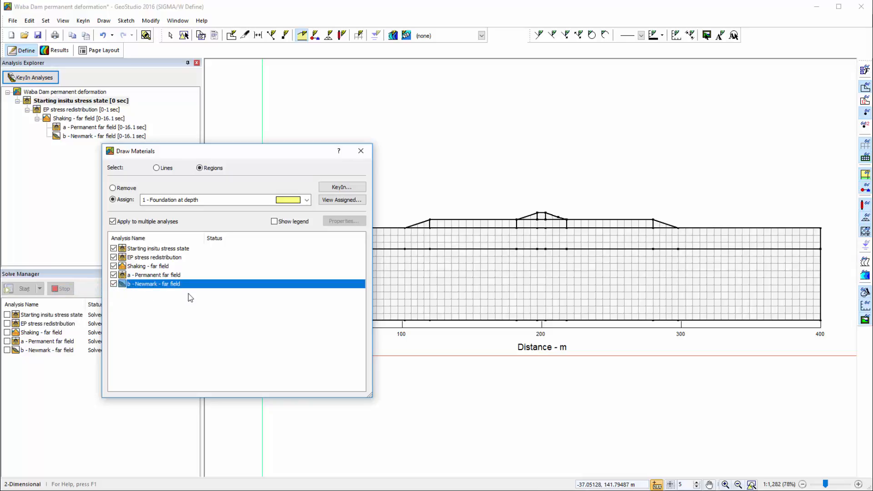
# Assign Foundation upper zone to the upper layer and Embankment to the embankment regions
pyautogui.click(307, 199)
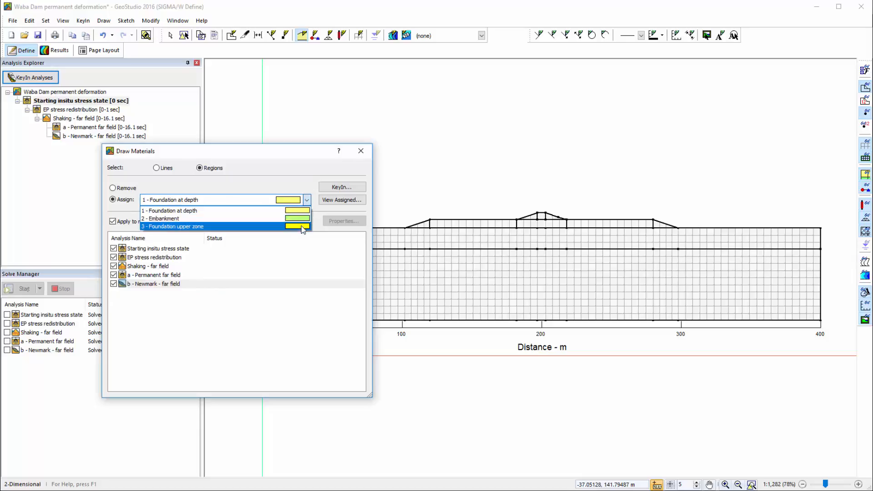
pyautogui.click(175, 227)
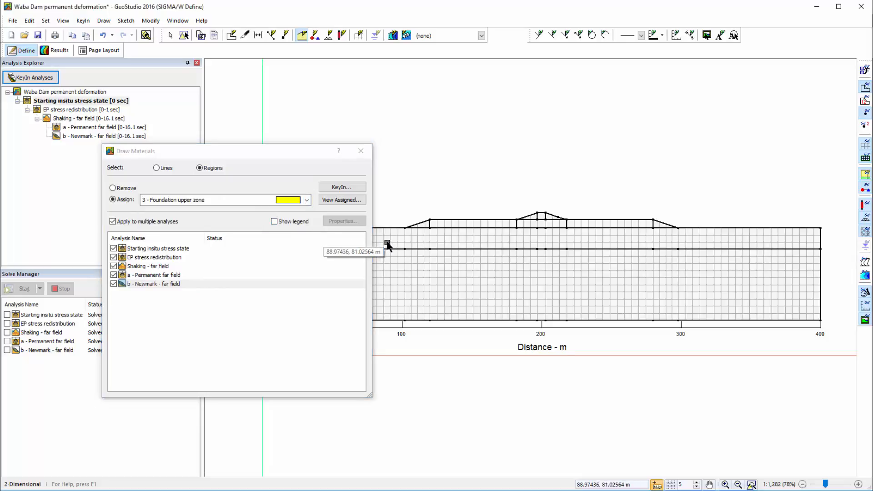
pyautogui.click(389, 244)
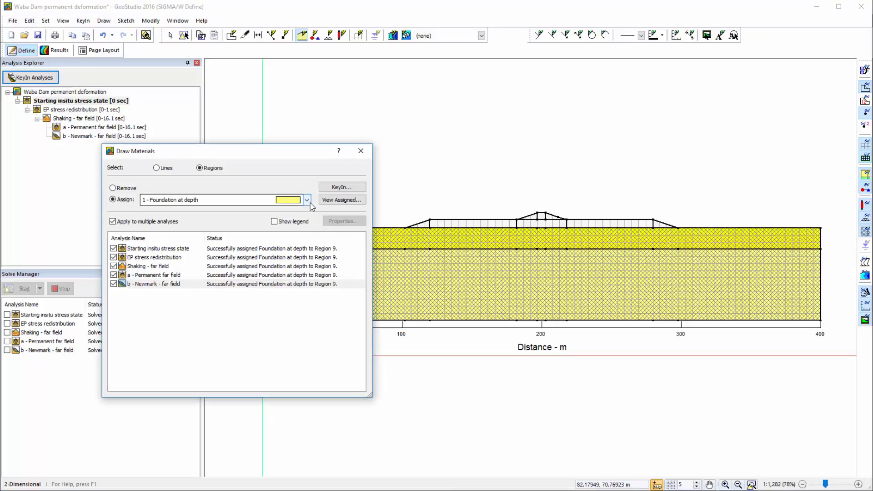
pyautogui.click(307, 199)
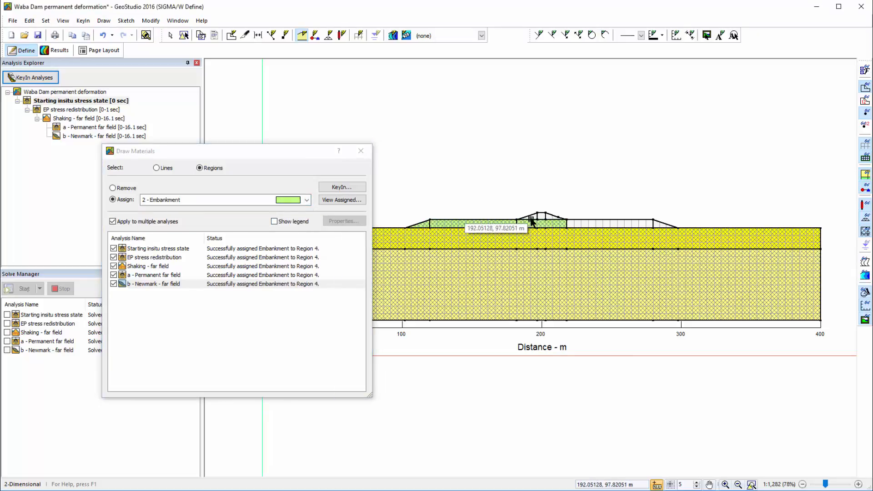
pyautogui.click(629, 230)
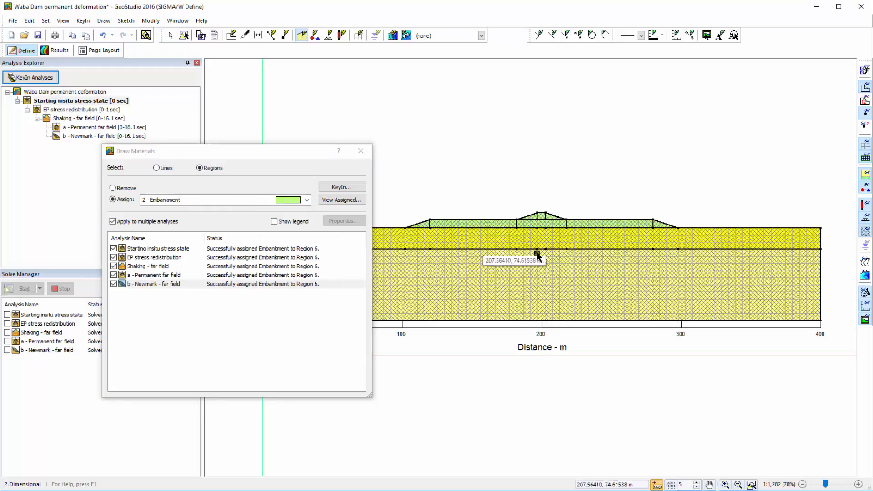
pyautogui.click(113, 187)
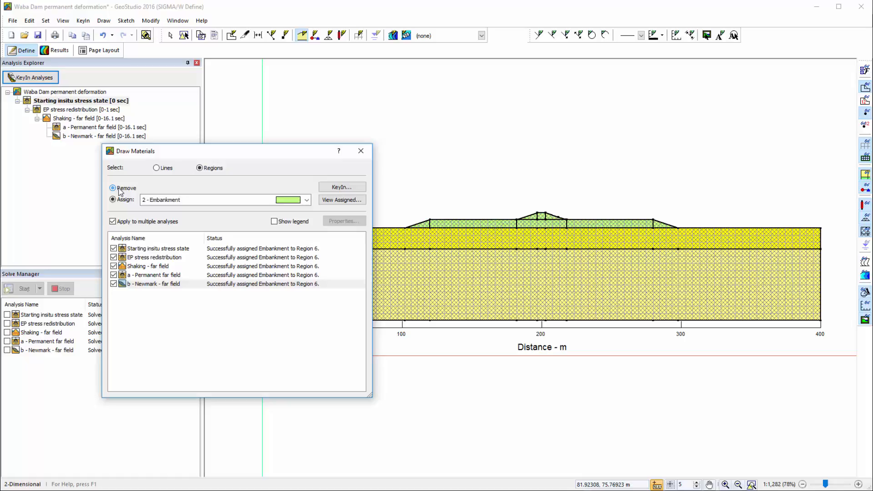
# Close Draw Materials, leaving boundary condition drawing with Fixed X available for lines
pyautogui.click(112, 188)
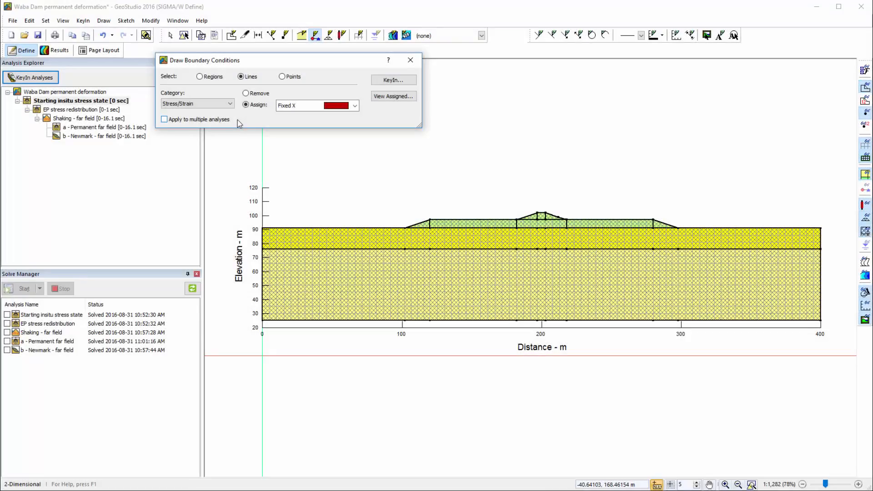
# Apply Fixed X to the dam's left boundary line across multiple analyses
pyautogui.click(164, 119)
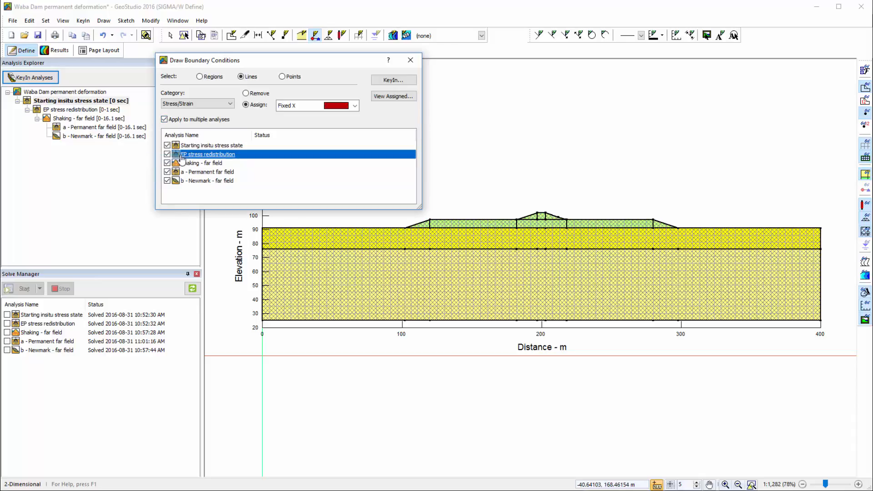
pyautogui.click(354, 106)
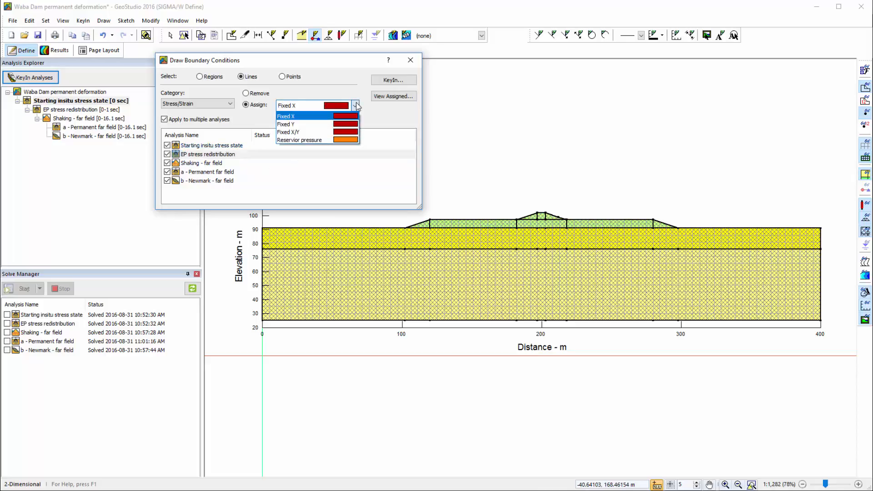
pyautogui.click(286, 116)
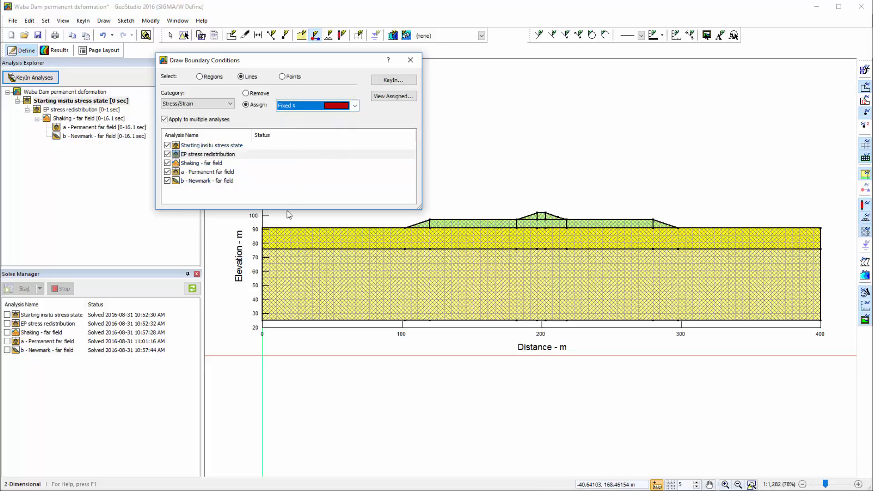
pyautogui.click(260, 273)
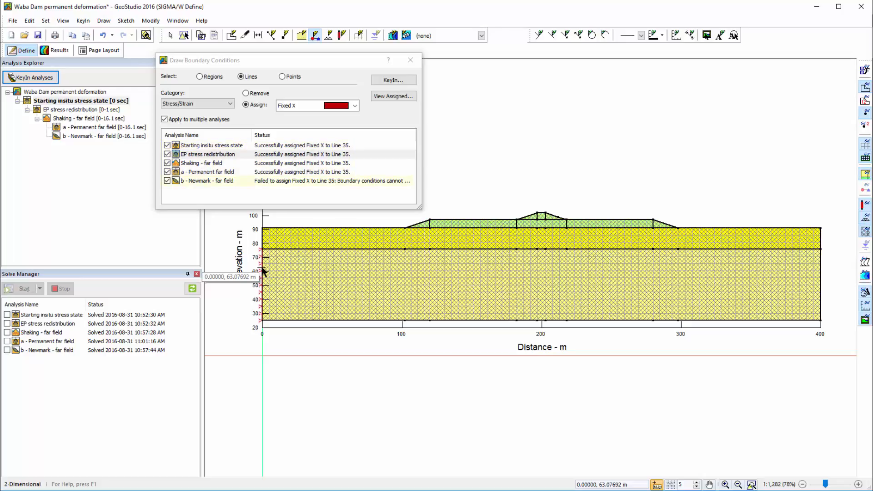
pyautogui.click(212, 180)
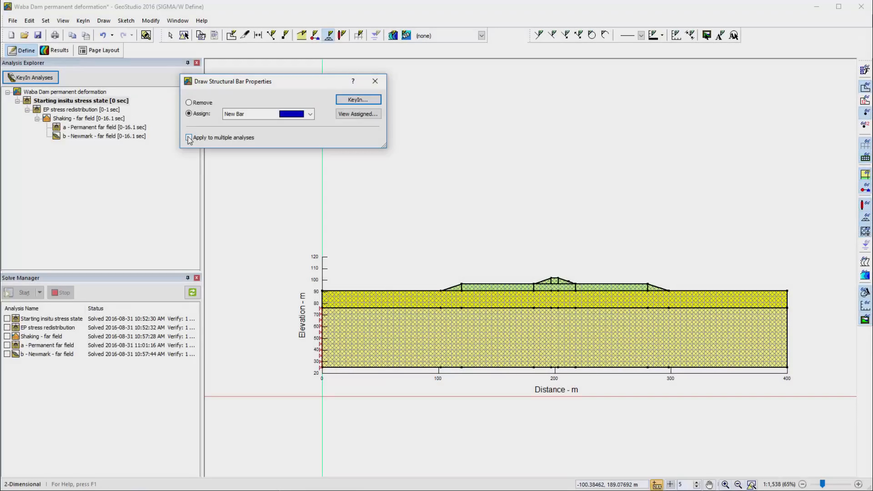
# Place a structural bar on the left embankment base line across multiple analyses
pyautogui.click(189, 137)
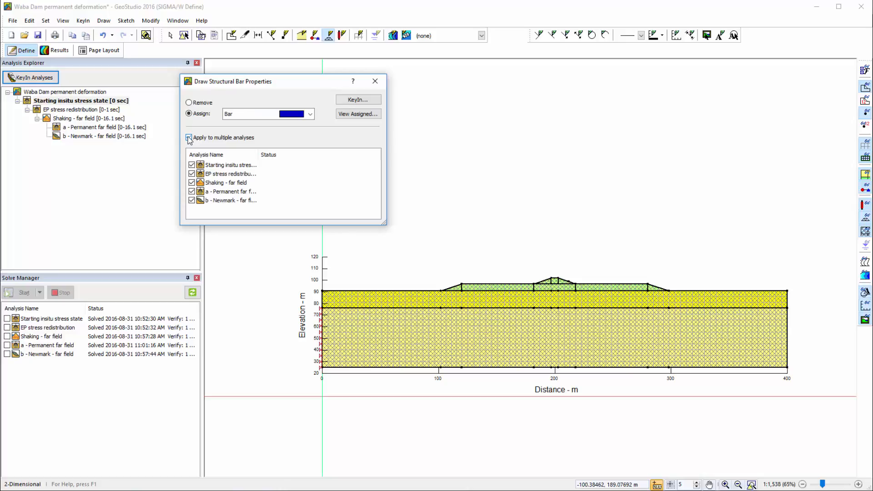
pyautogui.click(189, 138)
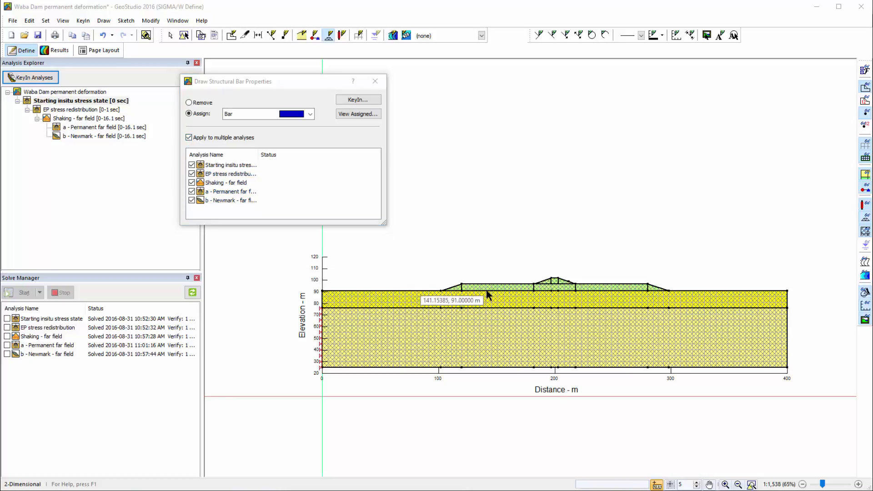
pyautogui.click(487, 292)
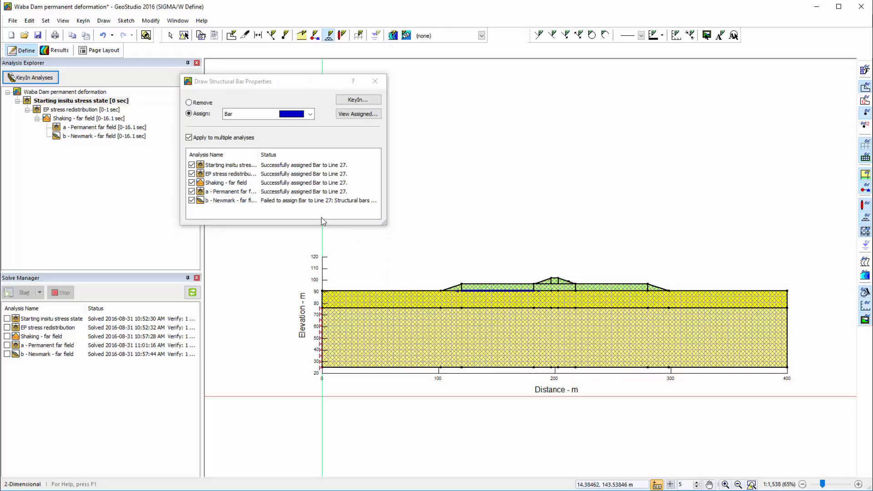
pyautogui.moveTo(301, 203)
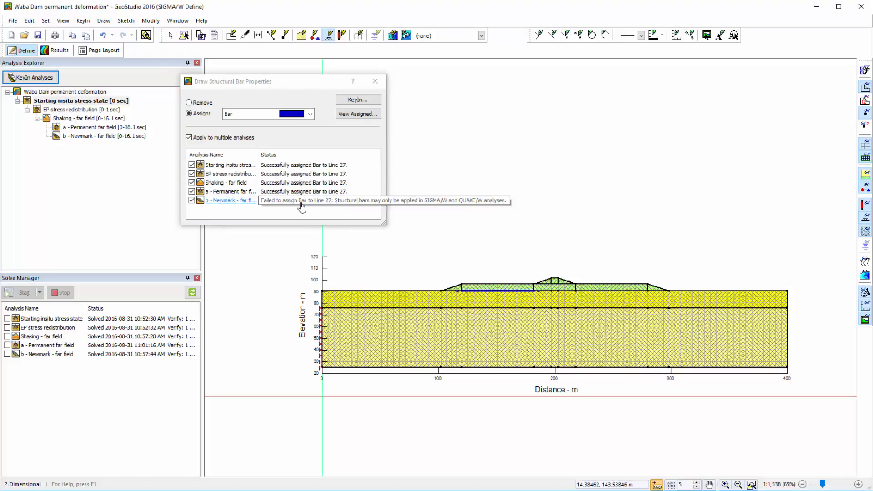